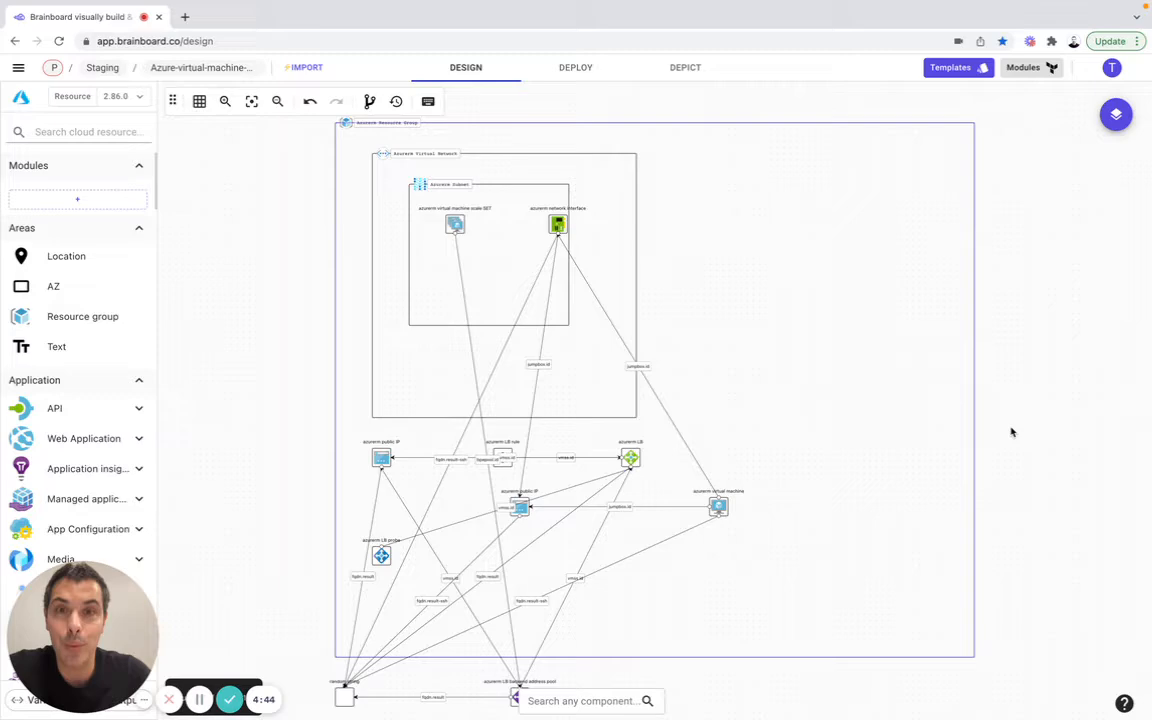
mouse_move(360, 128)
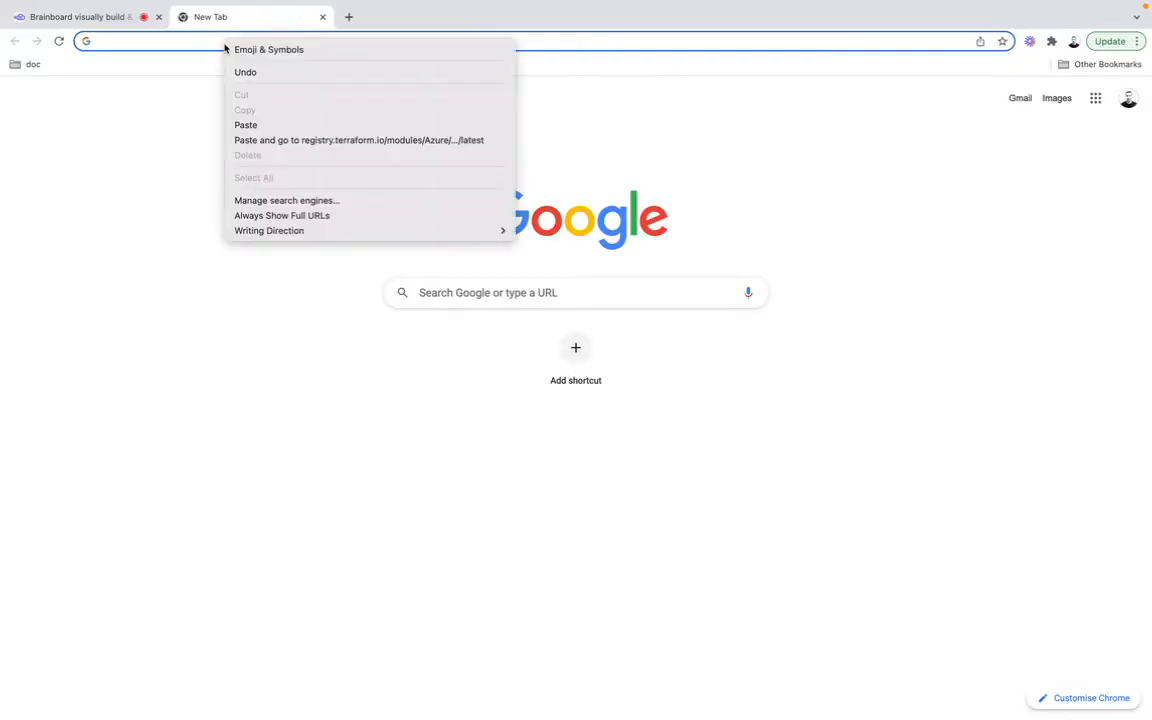
Step: Load the Azure network module registry page and copy its source Azure/network/azurerm from the usage example
left_click(358, 140)
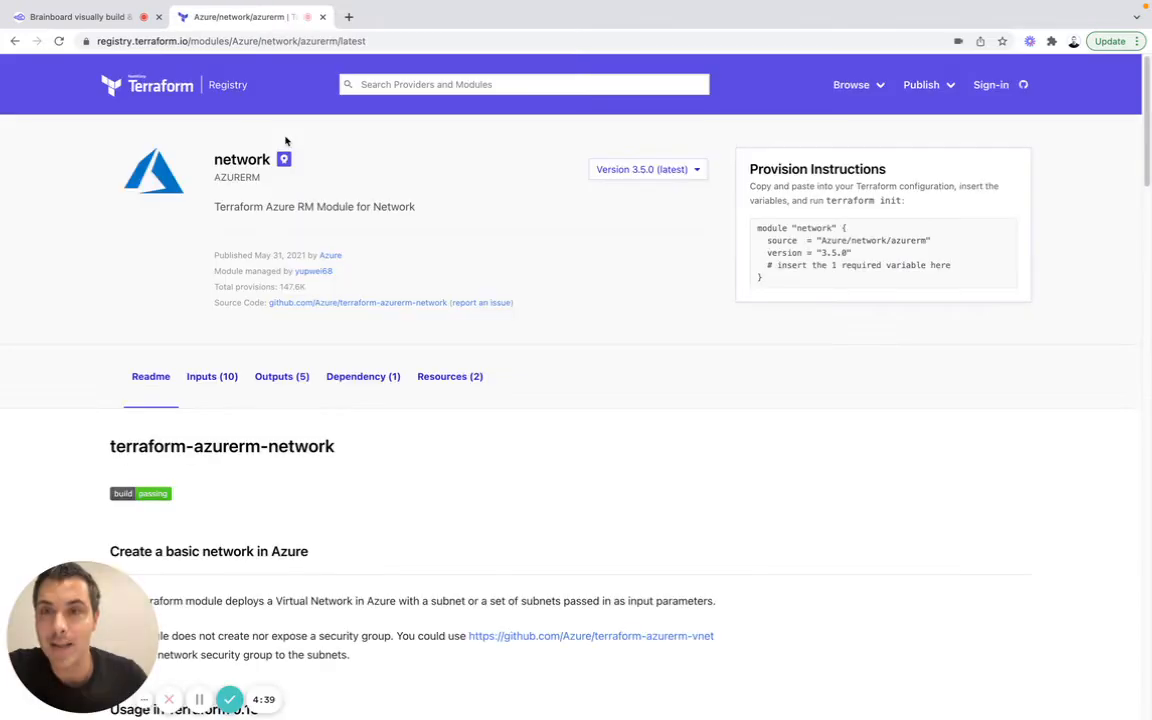
scroll("down", 3)
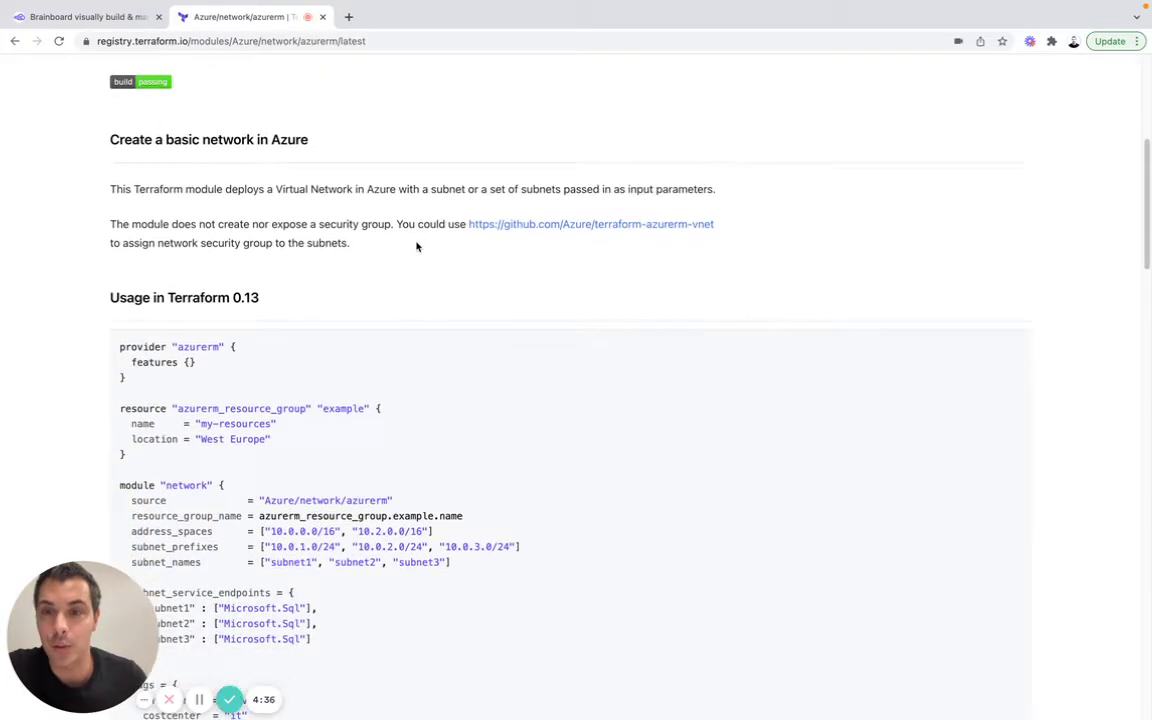
mouse_move(264, 500)
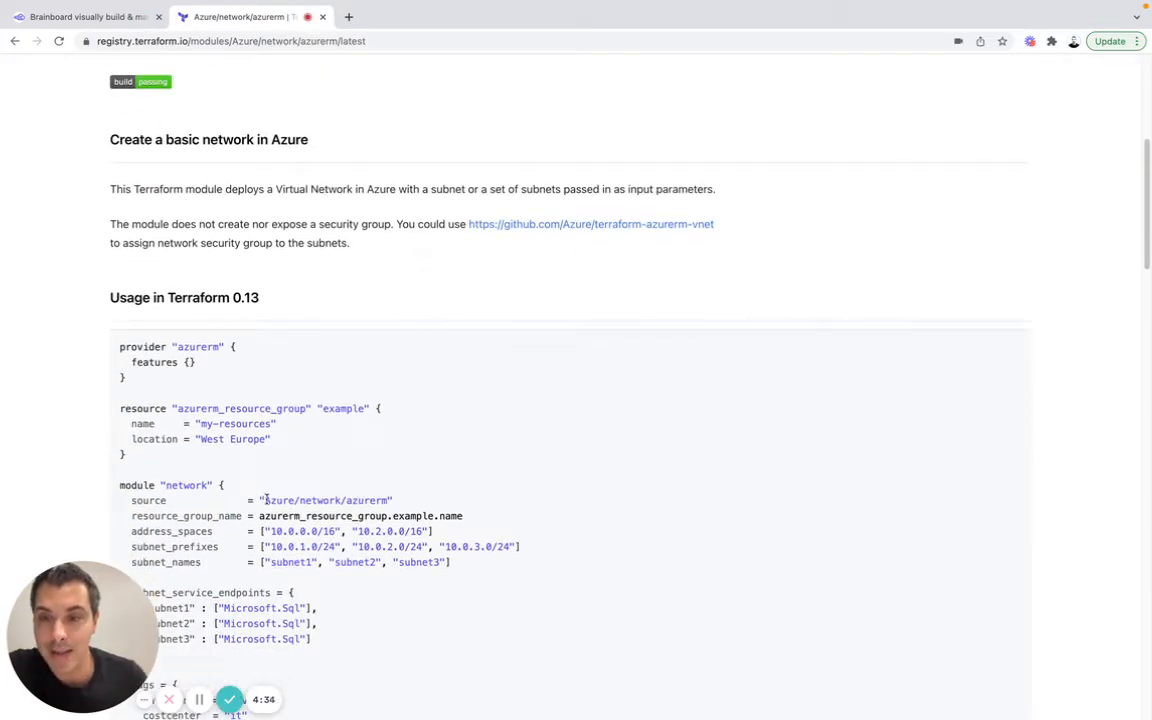
right_click(324, 500)
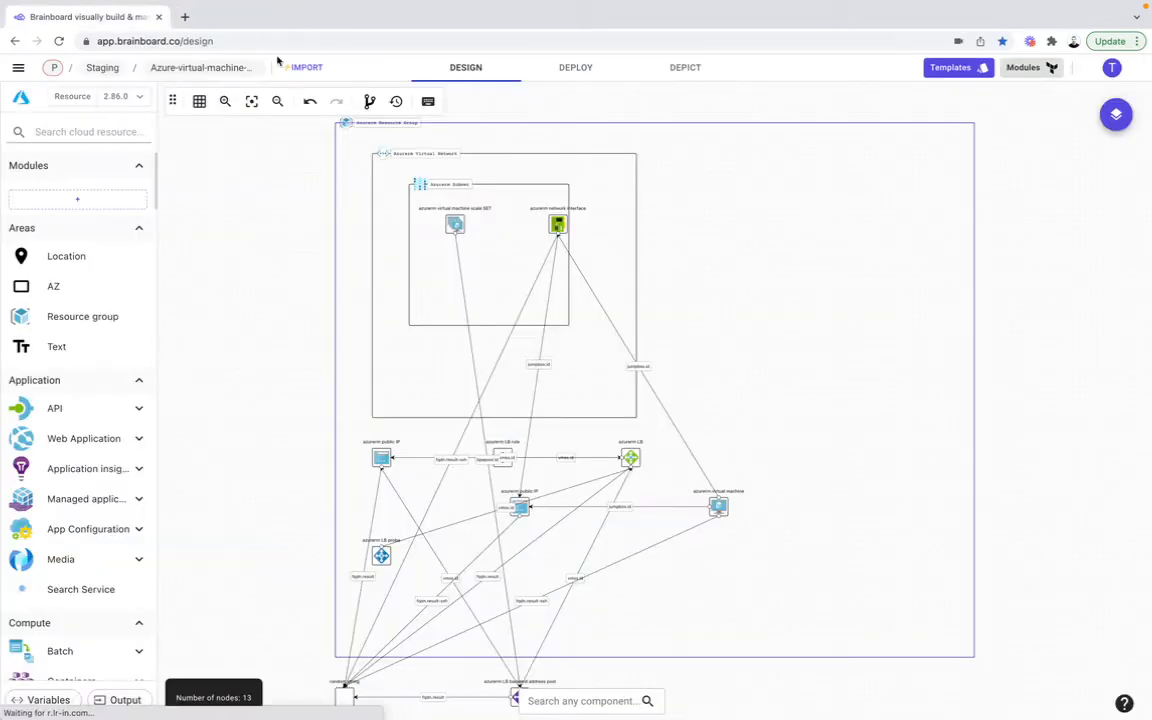
Step: Import module source Azure/network/azurerm named azurevirtualnetwork at its latest version, then close the import form
left_click(306, 68)
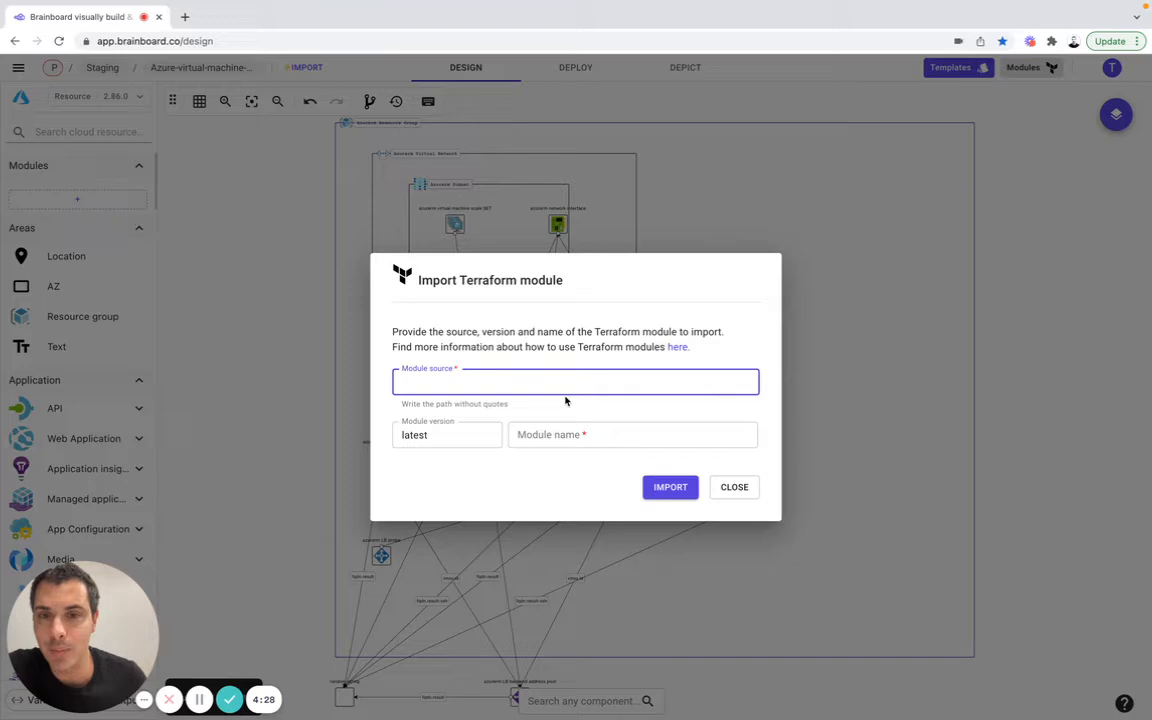
type("Azure/network/azurerm")
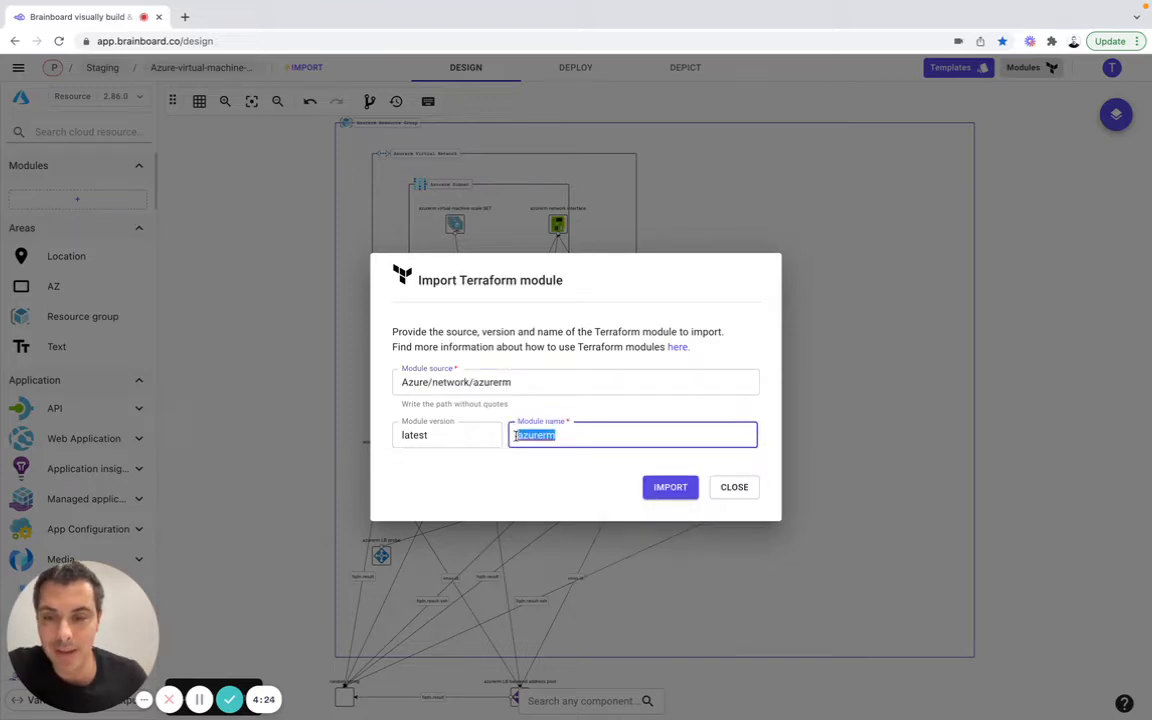
type("azu")
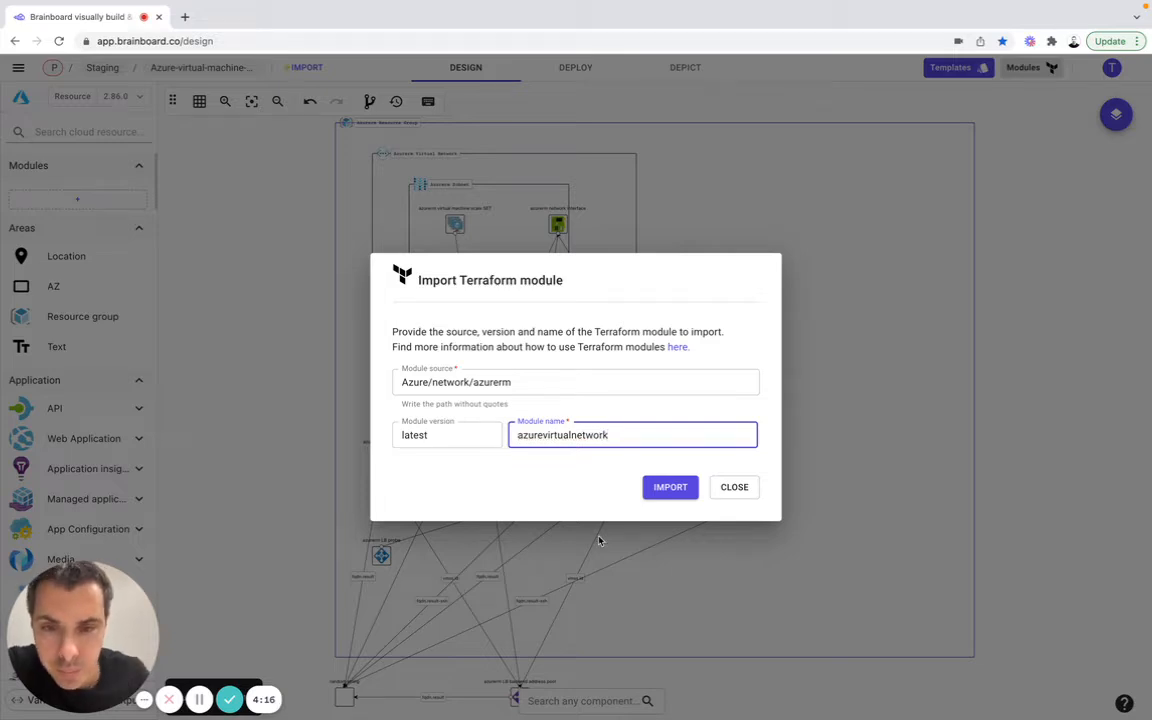
left_click(670, 488)
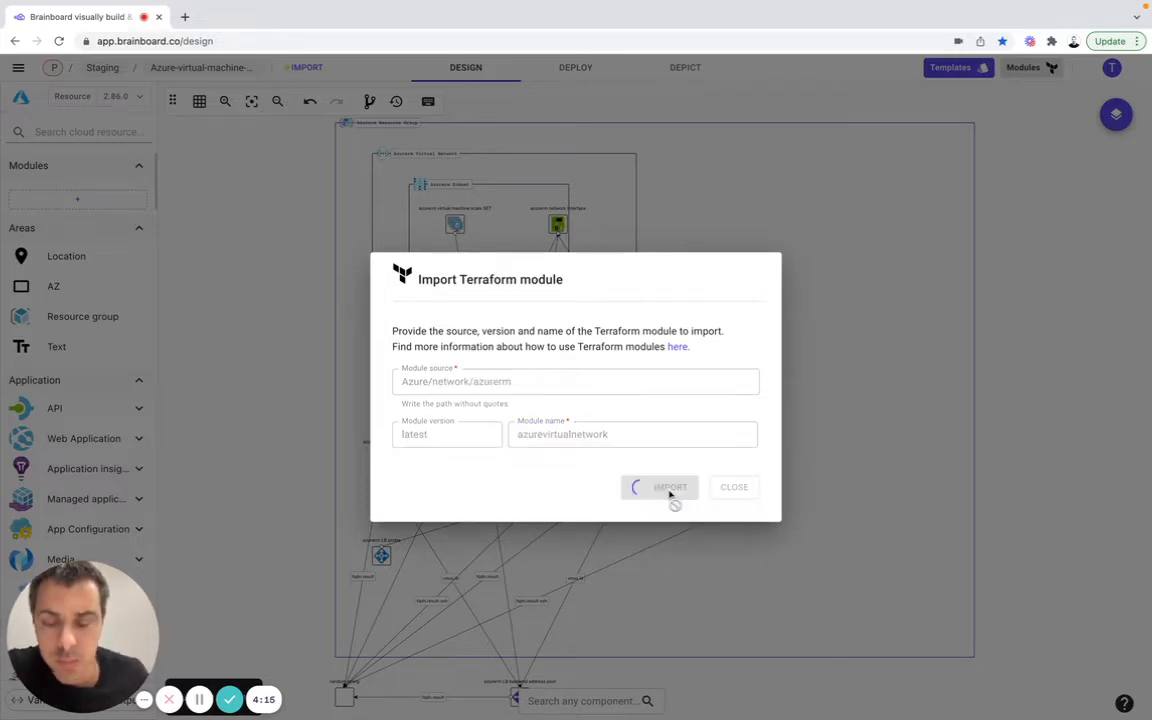
left_click(660, 488)
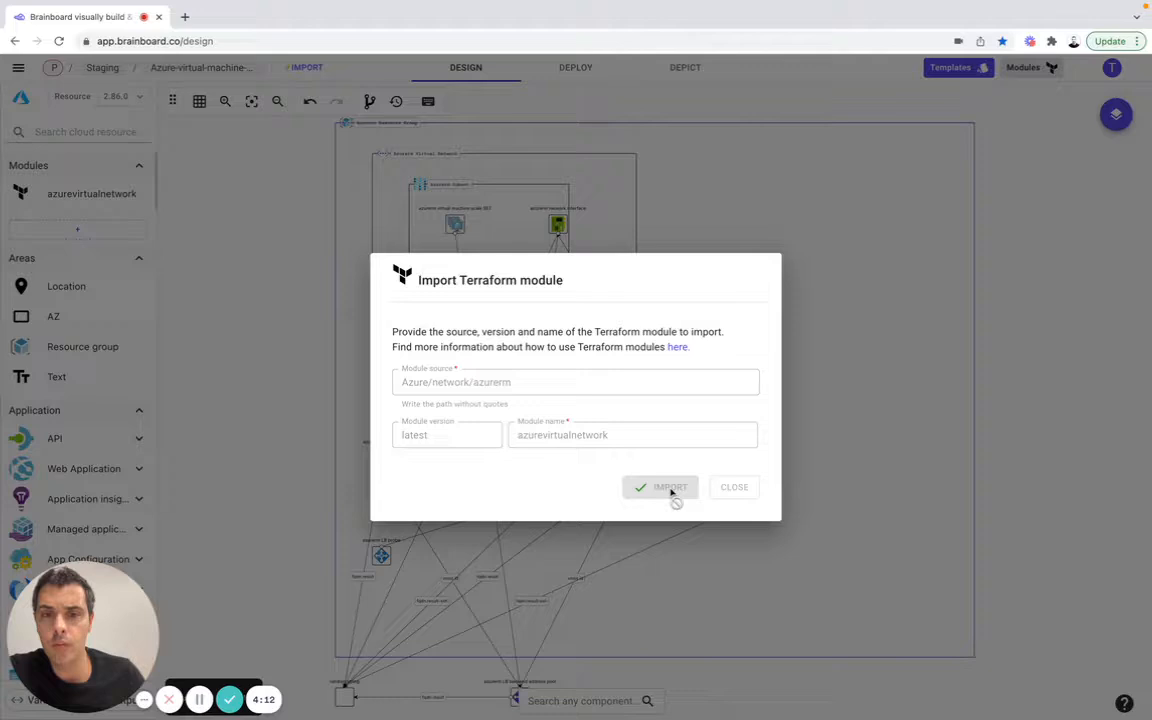
left_click(660, 488)
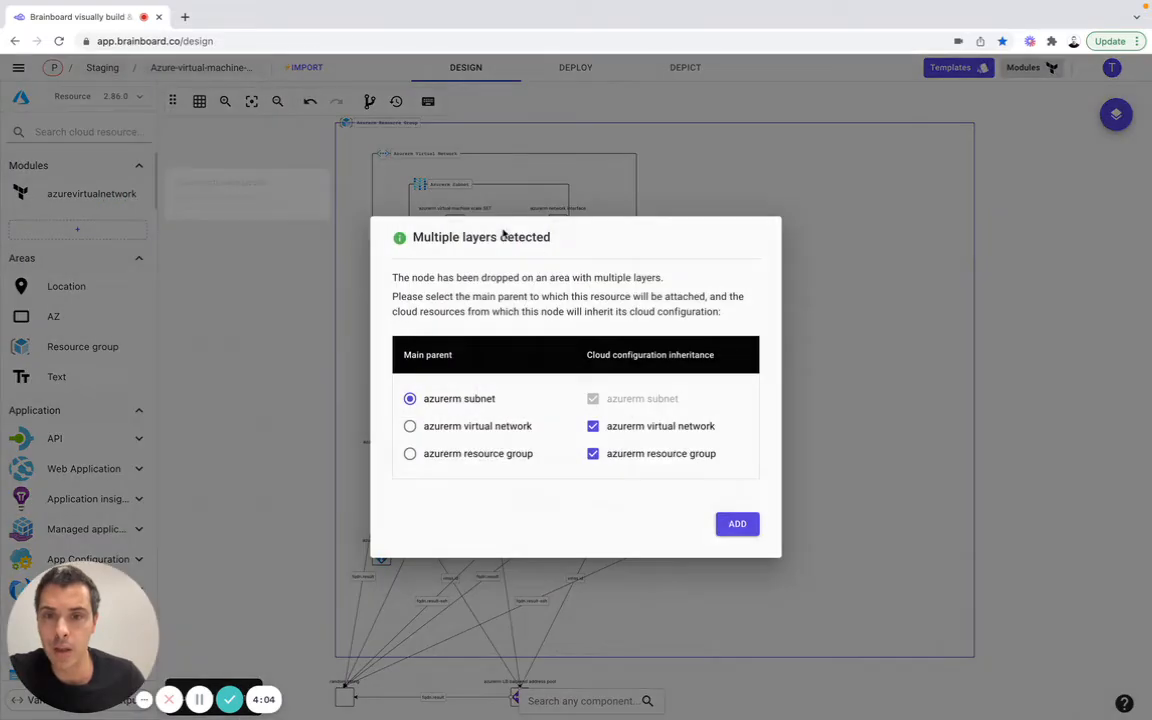
mouse_move(648, 248)
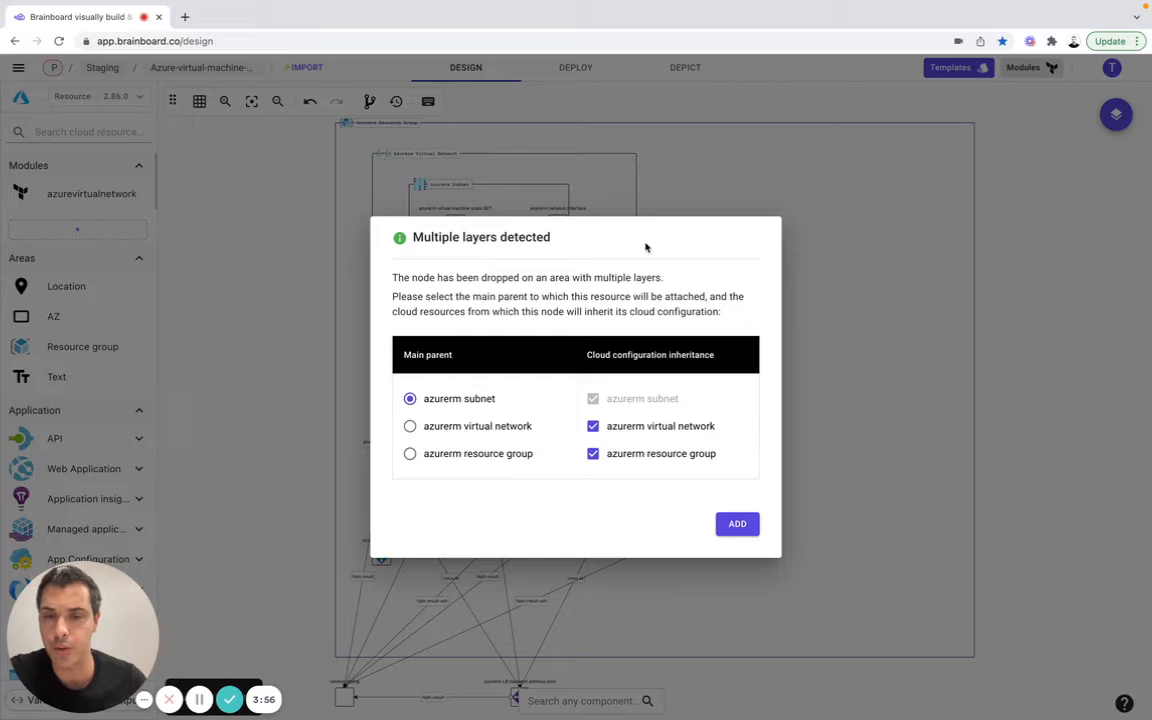
Step: Add azurevirtualnetwork to the diagram with azurerm subnet as its main parent layer
left_click(736, 524)
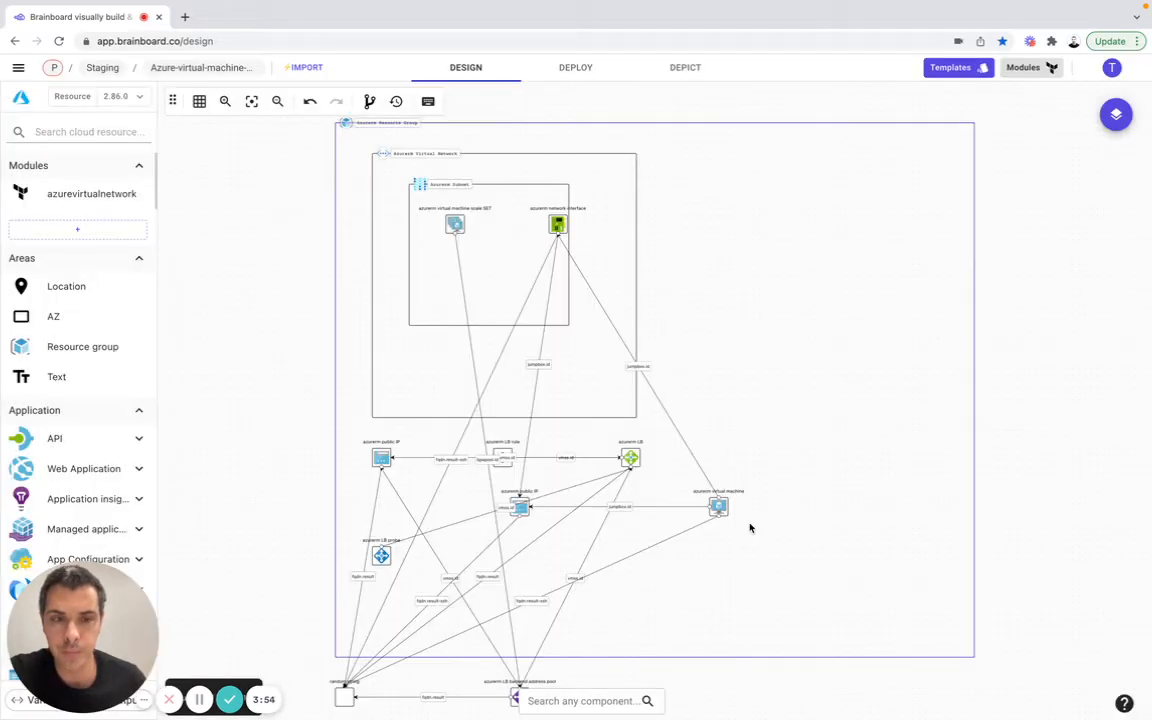
left_click(554, 222)
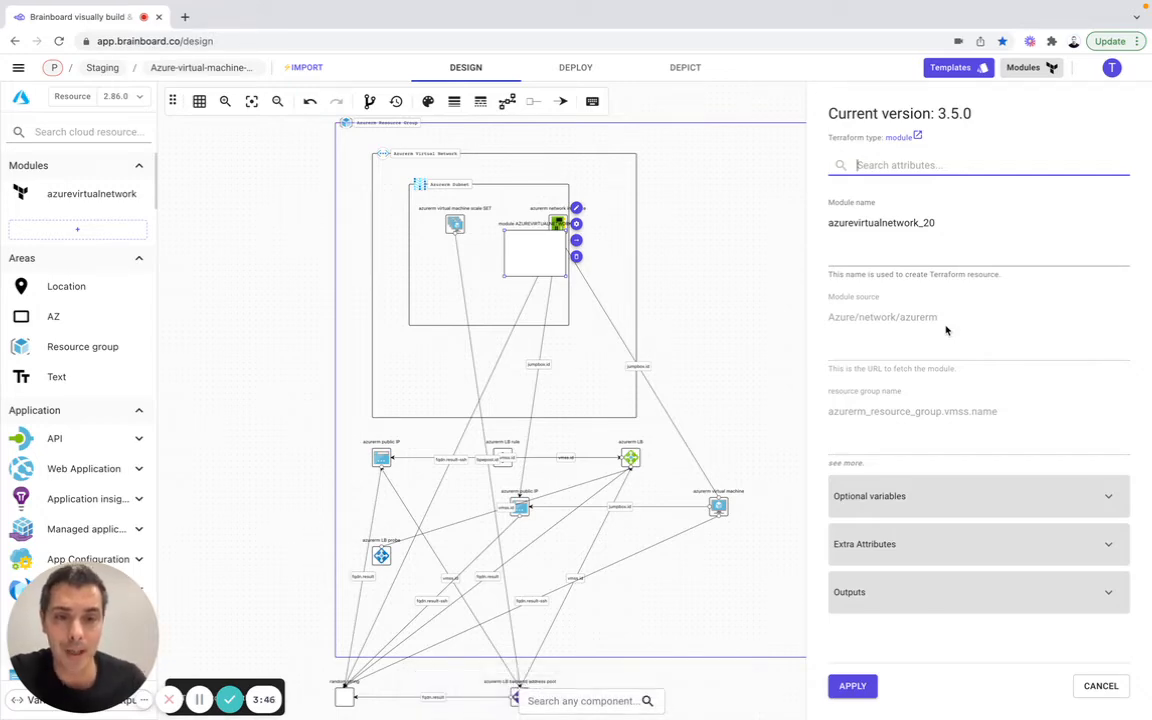
mouse_move(892, 504)
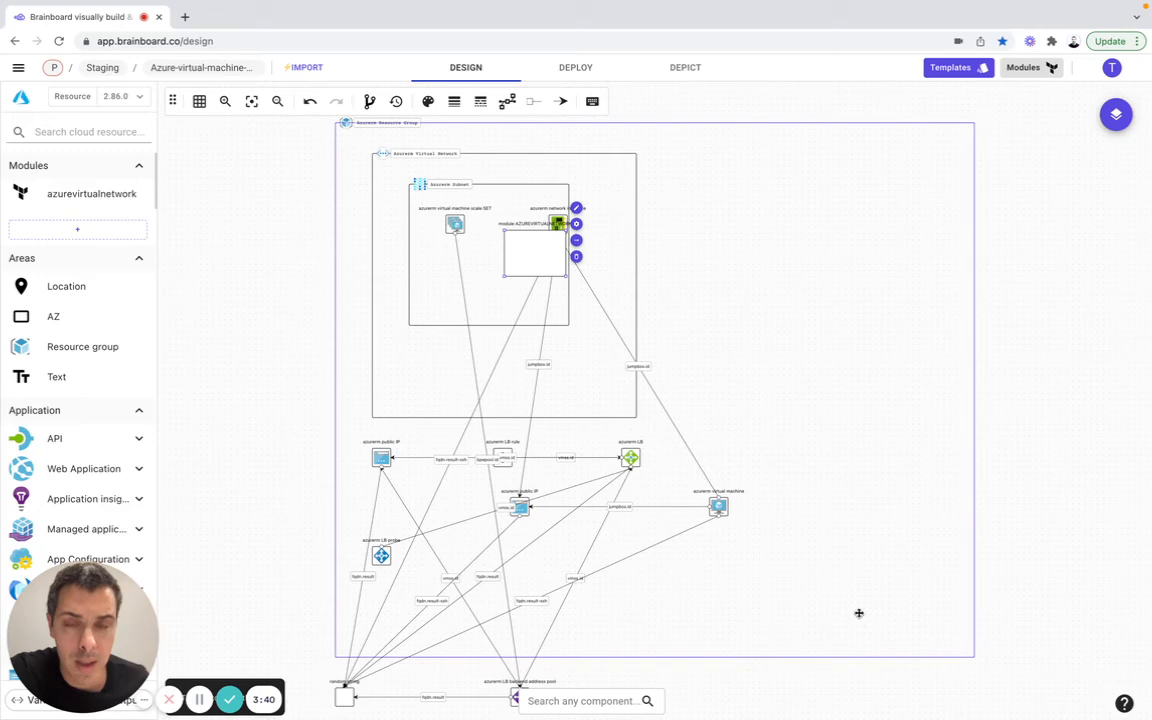
left_click(574, 68)
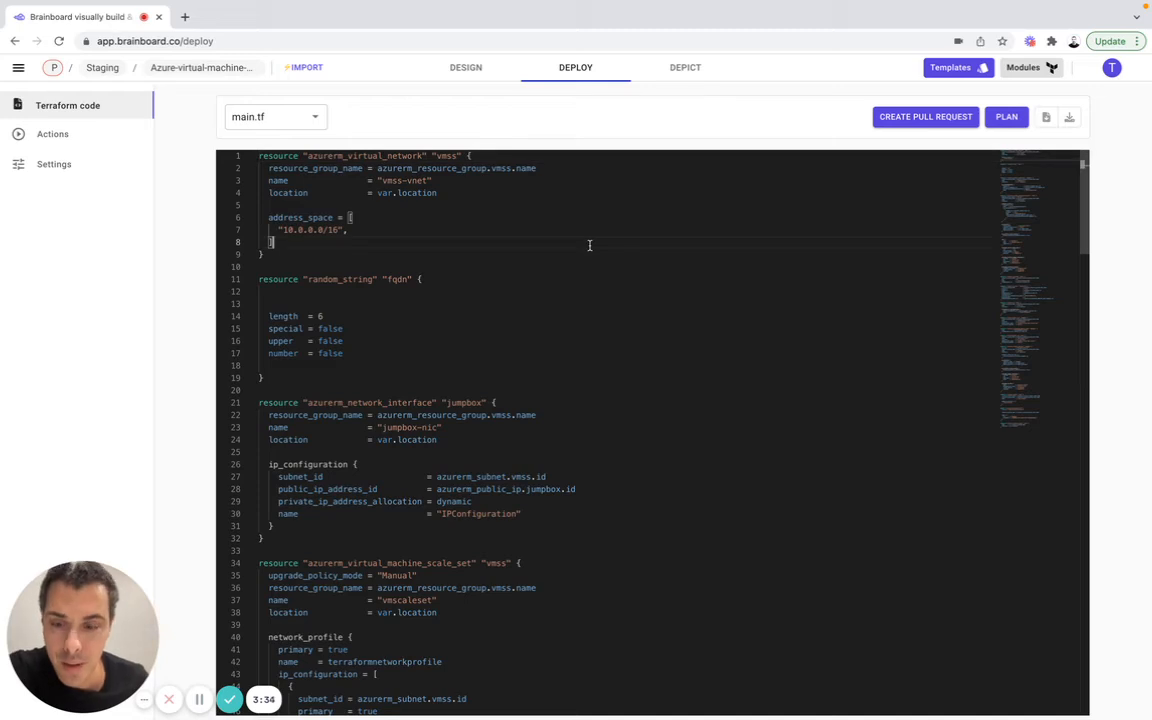
Step: Search main.tf for 'module' and select the azurevirtualnetwork_20 block sourced from Azure/network/azurerm
key("Ctrl+f")
type("module")
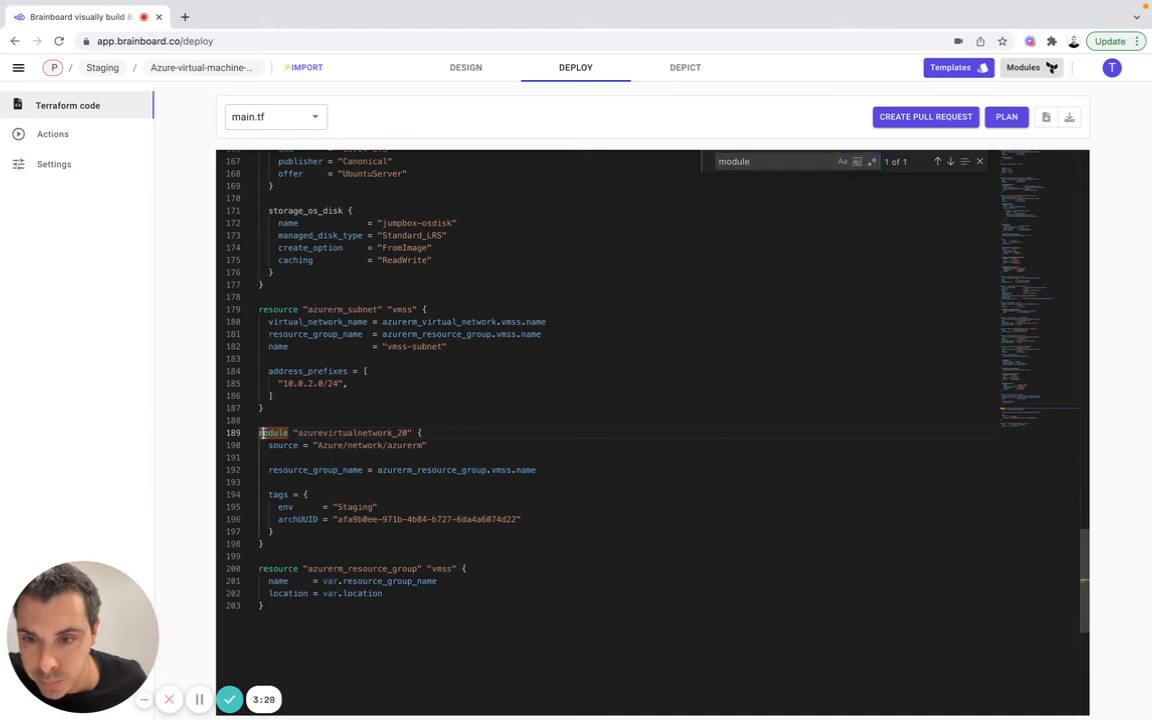
left_click_drag(260, 432, 276, 532)
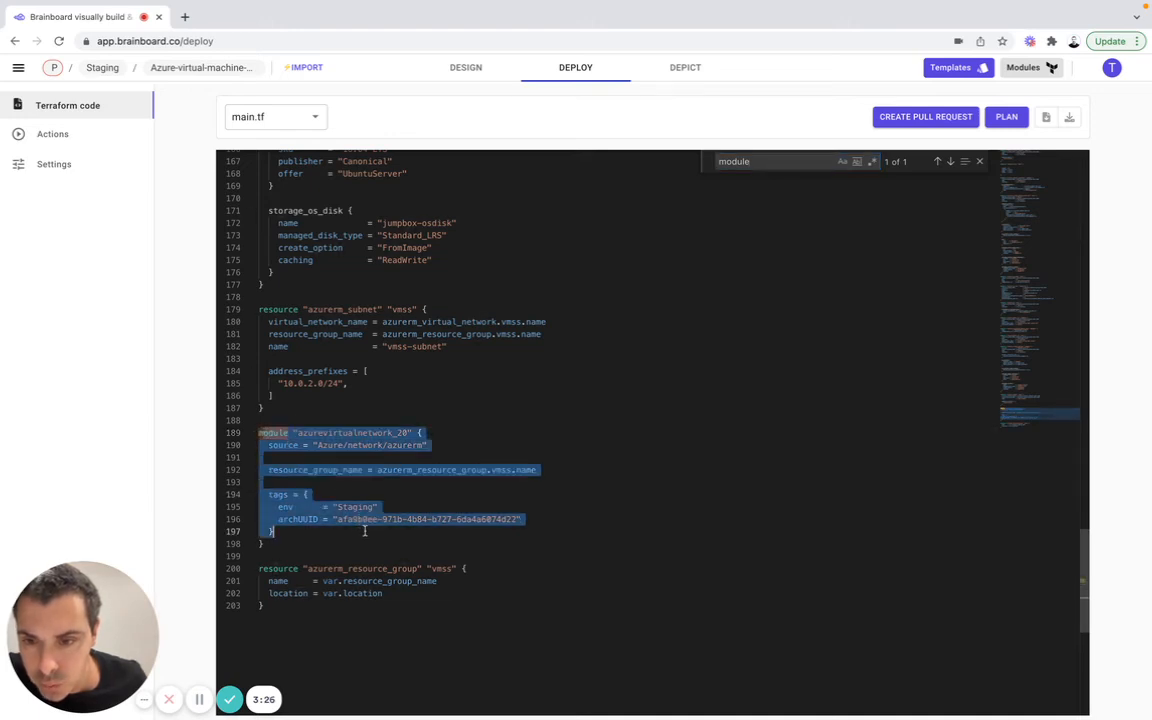